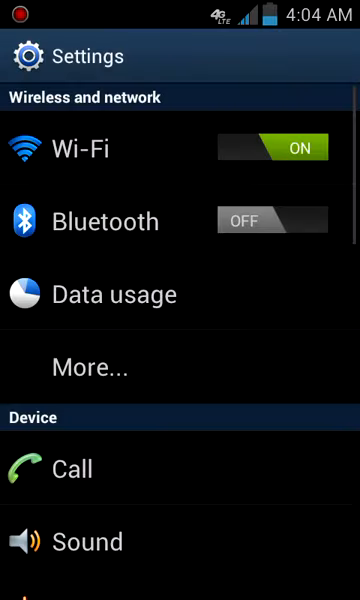
Scroll Settings to About phone showing SGH-I727, Android 4.0.3, baseband and kernel details.
scroll("down", 3)
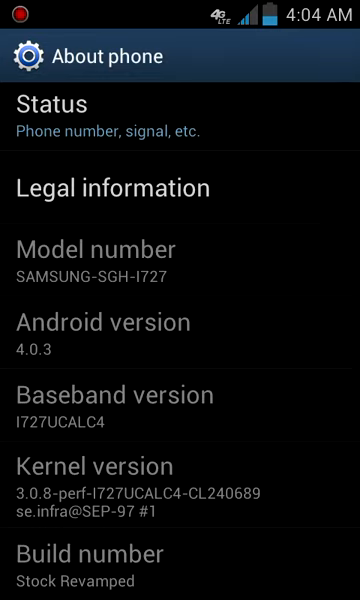
scroll("down", 3)
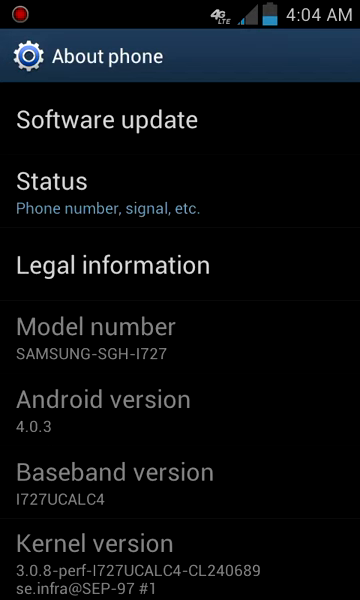
Return home and pull down the notification shade with Wi-Fi, data, GPS and other toggles.
key("HOME")
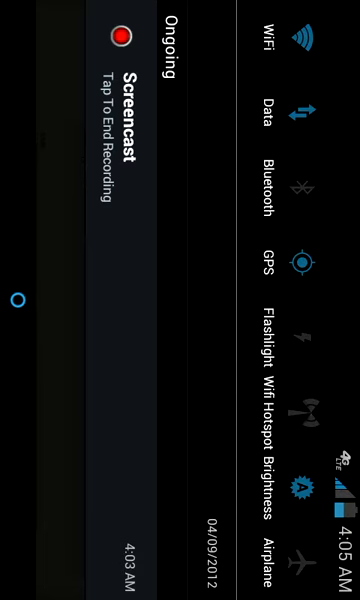
Scroll the XDA ROM thread to the Change Log listing Stock App features.
scroll("down", 3)
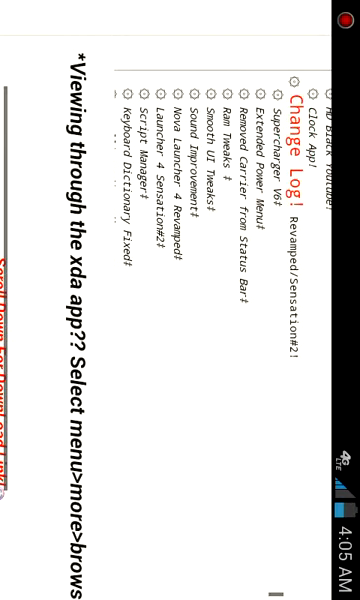
Scroll further through the Change Log down to the donations and team info section.
scroll("down", 3)
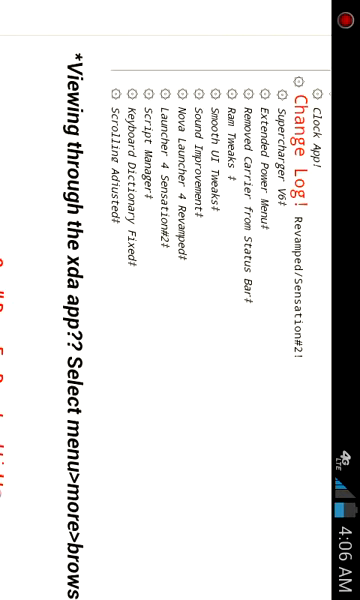
scroll("down", 3)
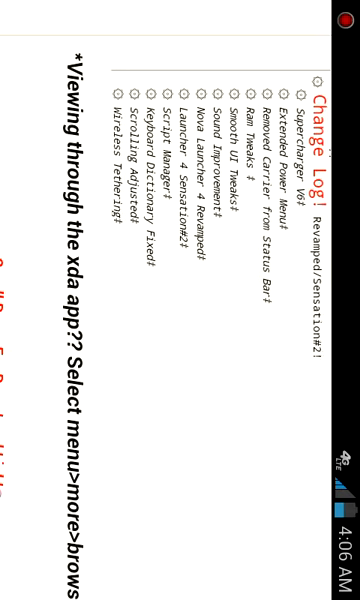
scroll("down", 3)
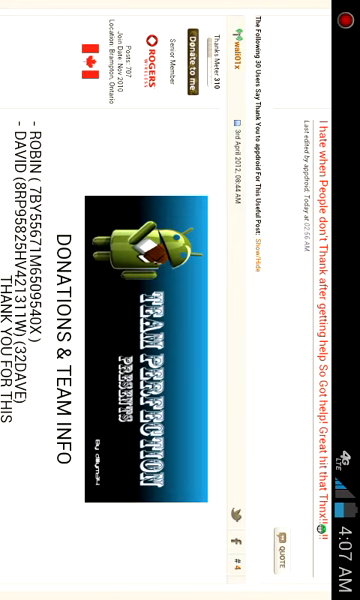
Leave the browser for the launcher and show the app drawer with Kindle, Camera, Gmail and Maps.
key("HOME")
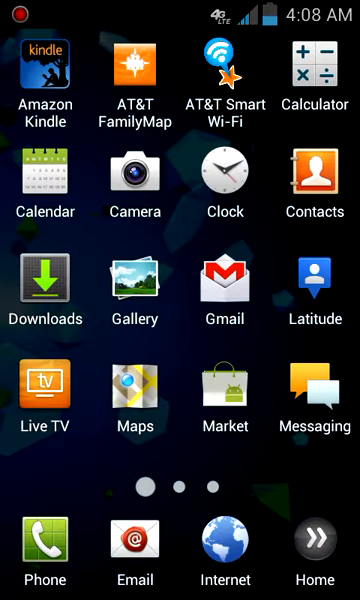
Glance at Script Manager's sdcard listing and the phone dialer, ending on the home screen.
scroll("left", 3)
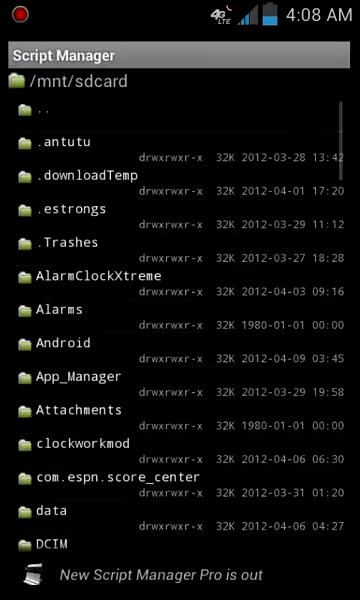
key("HOME")
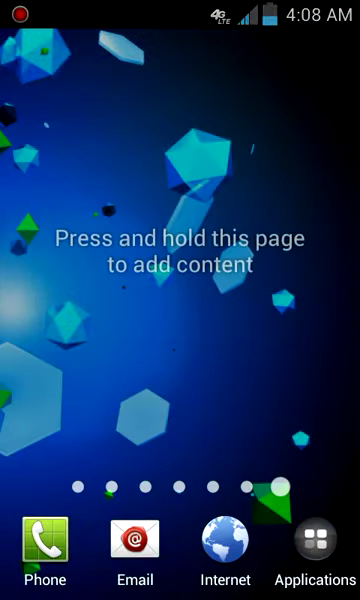
left_click(44, 540)
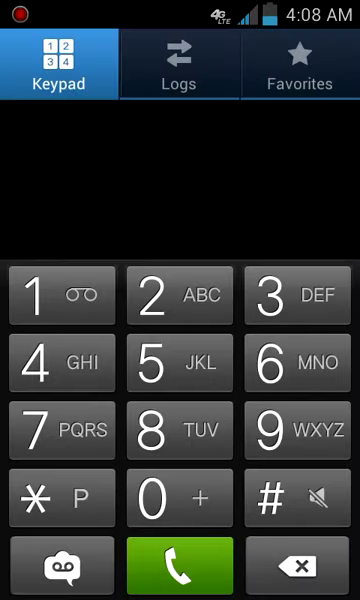
key("HOME")
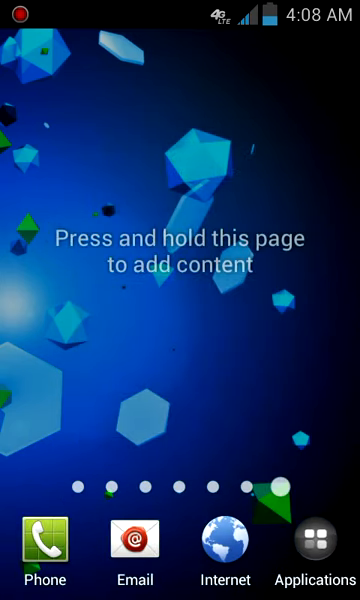